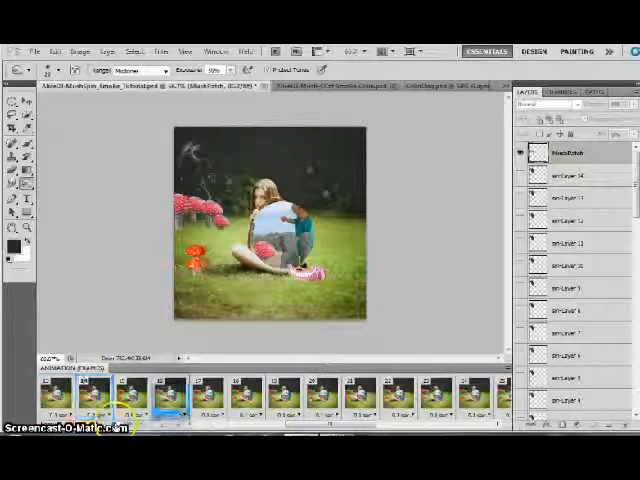
# Show the pink Cheshire cat layer beside the girl across the selected animation frames
pyautogui.click(244, 392)
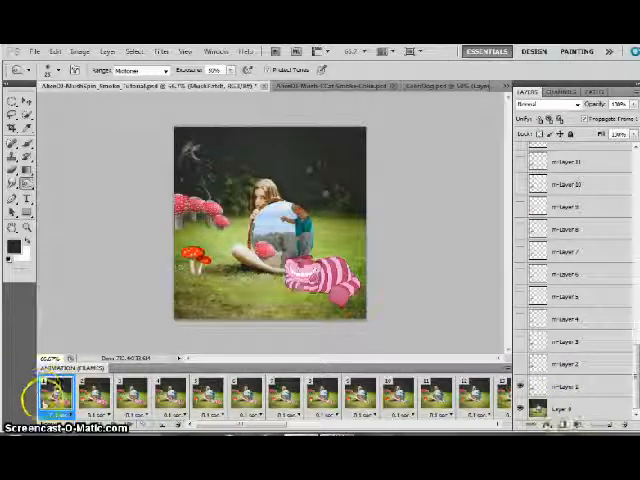
pyautogui.click(56, 396)
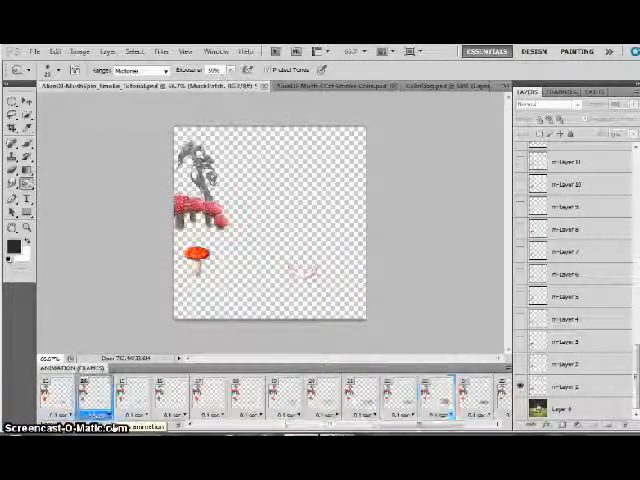
pyautogui.click(164, 400)
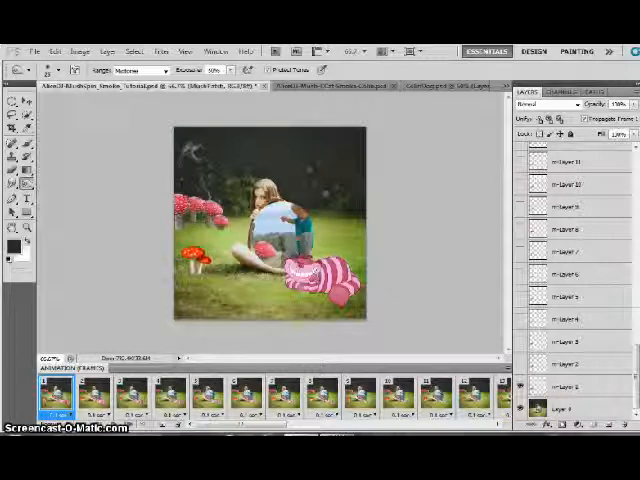
pyautogui.click(328, 392)
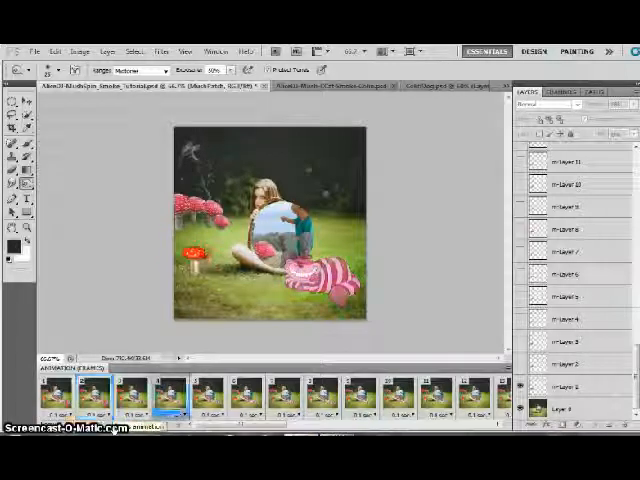
pyautogui.click(360, 392)
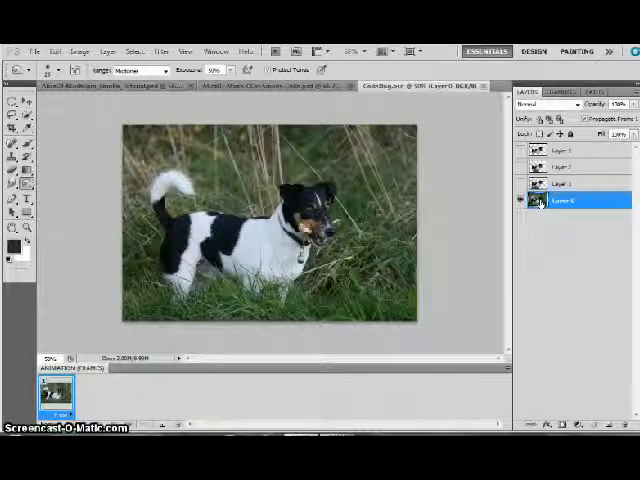
pyautogui.moveTo(538, 200)
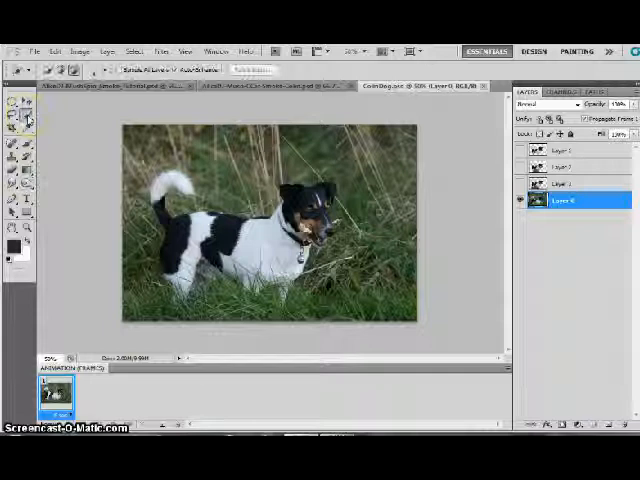
# Select the dog with the Quick Selection Tool, then return to the animation document
pyautogui.click(18, 116)
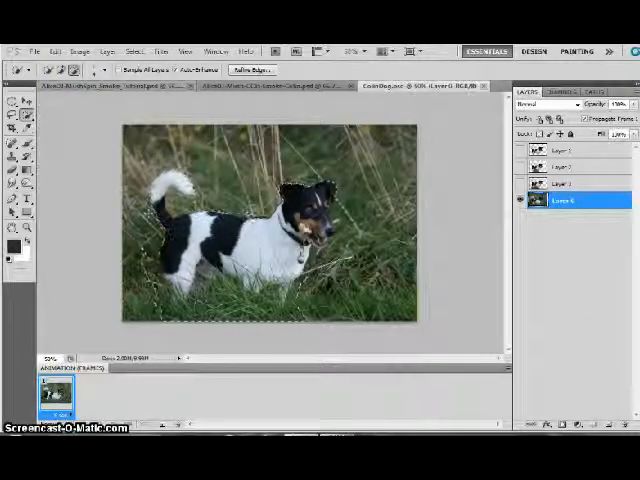
pyautogui.moveTo(152, 258)
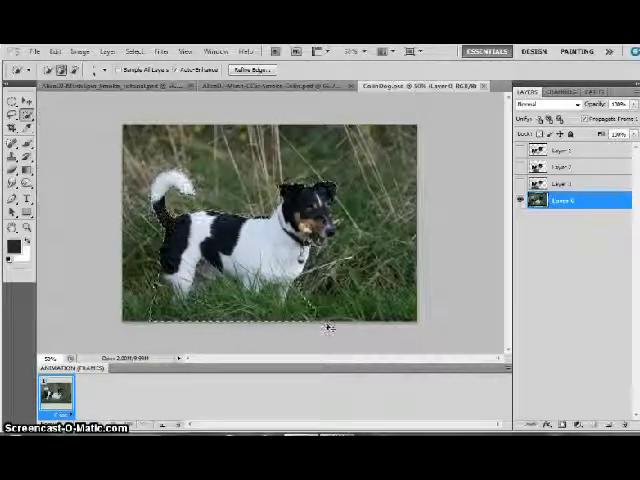
pyautogui.click(144, 88)
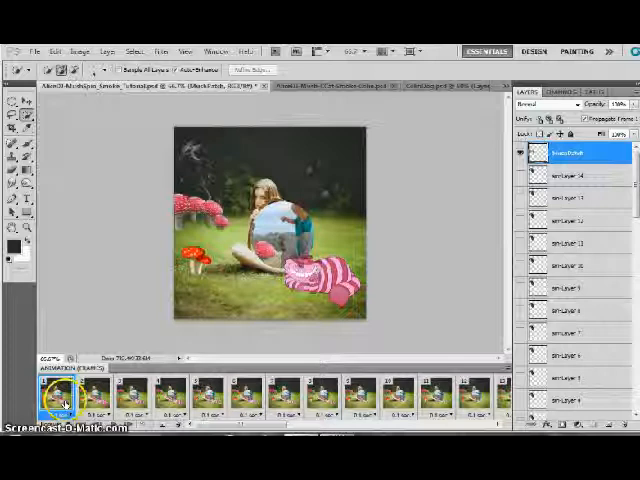
# Paste the cut-out dog into the animation and begin scaling it down into the grass
pyautogui.press('ctrl+v')
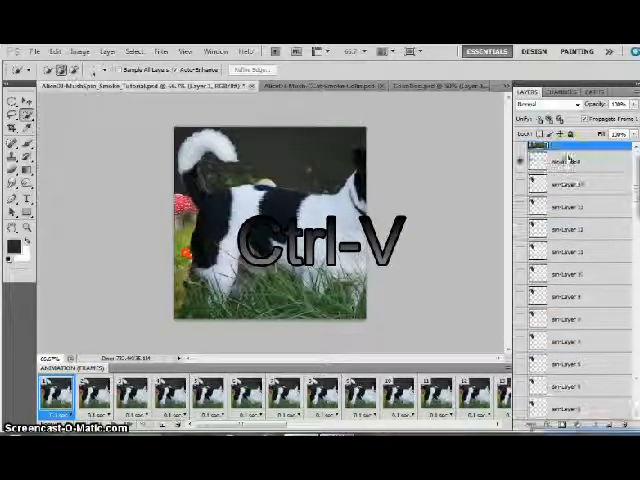
pyautogui.press('ctrl+v')
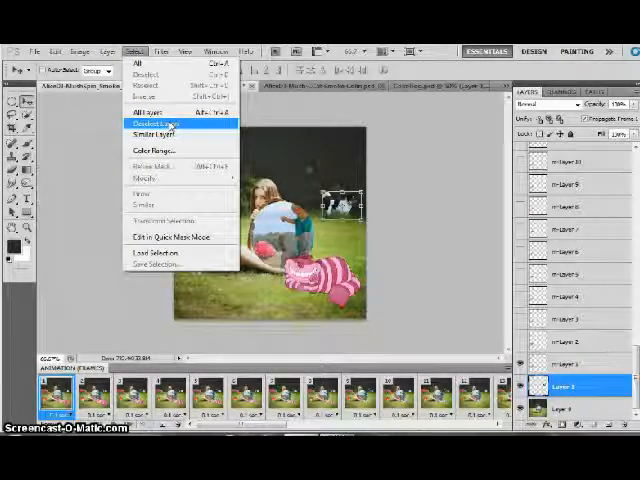
# Deselect all layers and zoom toward the dog for blending
pyautogui.click(152, 120)
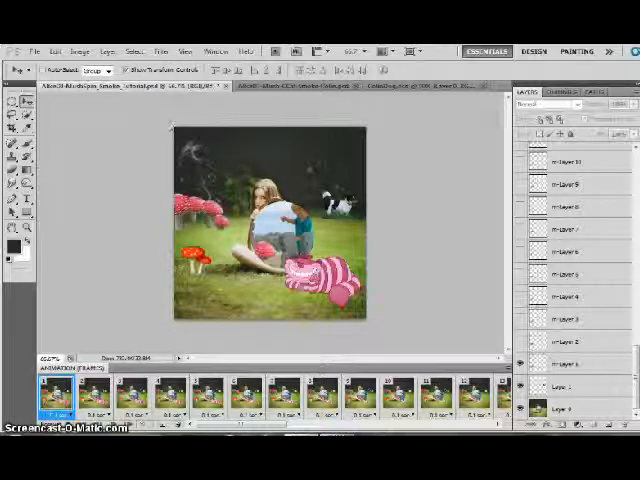
pyautogui.click(184, 52)
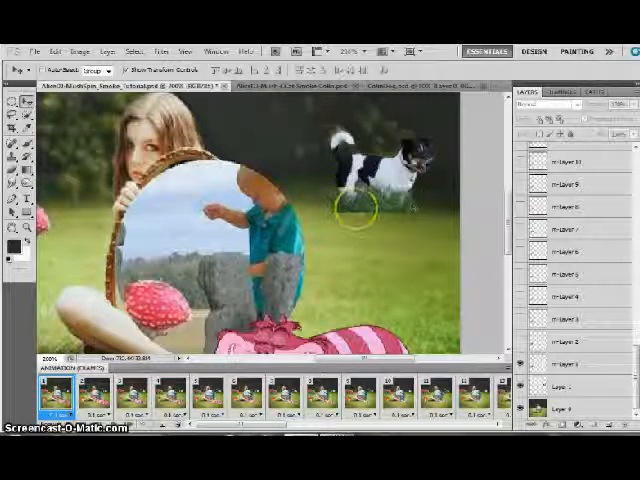
pyautogui.moveTo(396, 210)
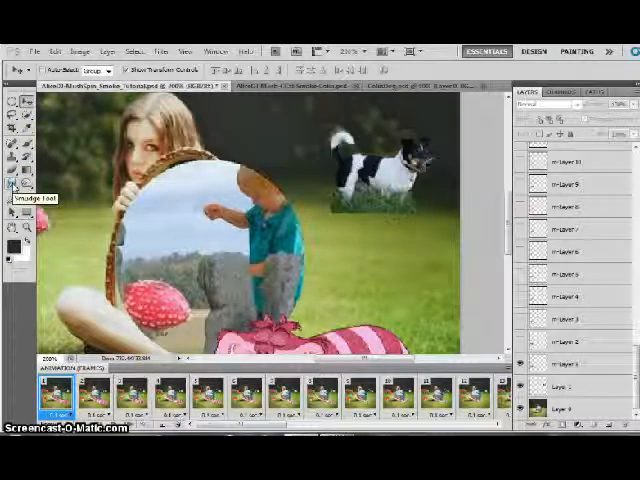
# Choose a retouching tool and start working the grass patch around the dog
pyautogui.click(12, 186)
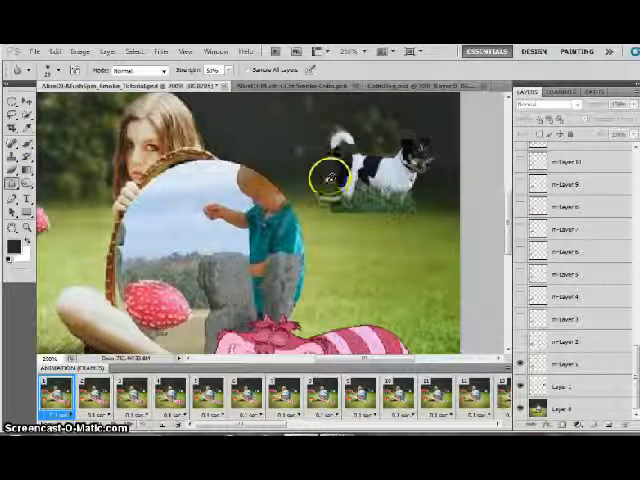
pyautogui.click(570, 390)
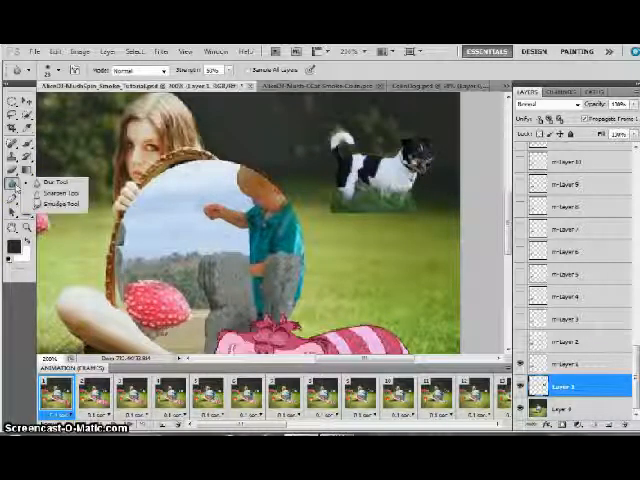
pyautogui.moveTo(56, 200)
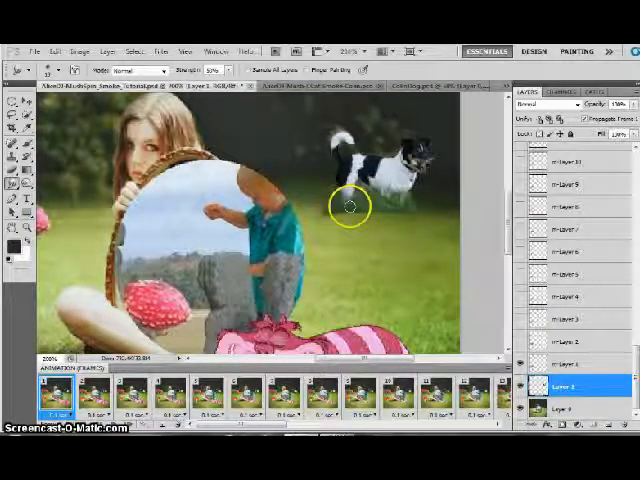
pyautogui.moveTo(372, 200)
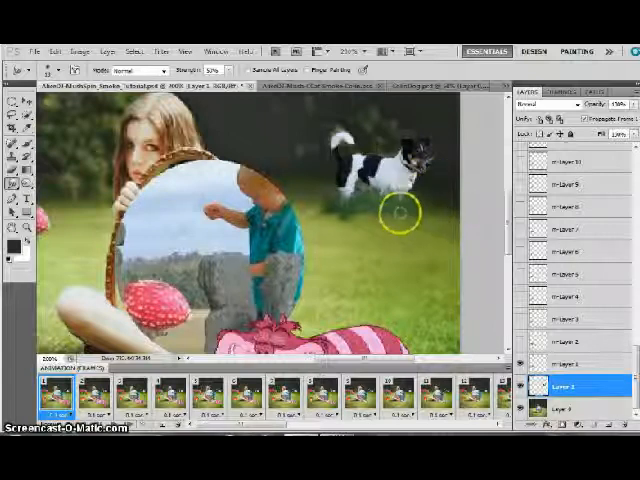
pyautogui.moveTo(330, 216)
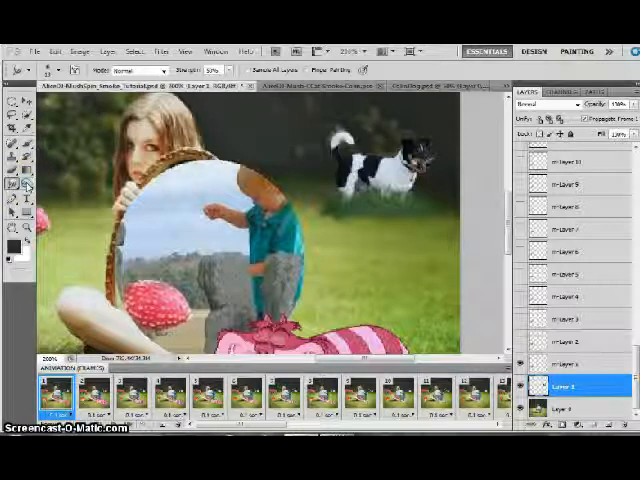
pyautogui.moveTo(10, 188)
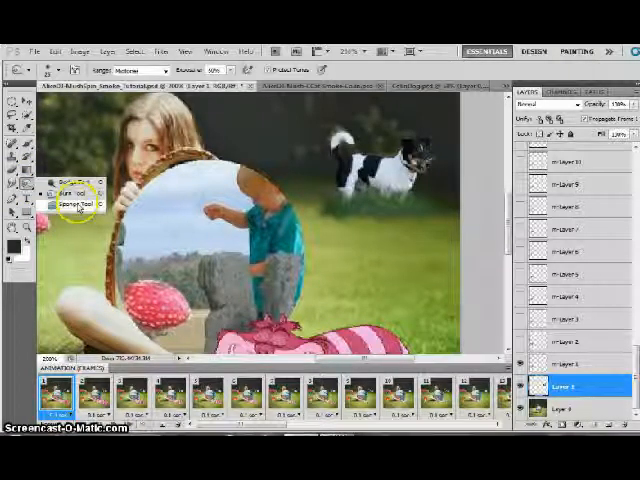
# Tone the dog's grass patch with Burn/Dodge set to Midtones to match the field
pyautogui.click(68, 206)
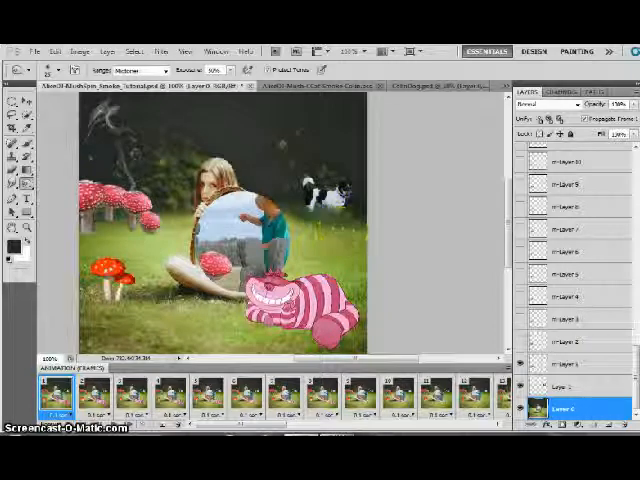
pyautogui.click(576, 388)
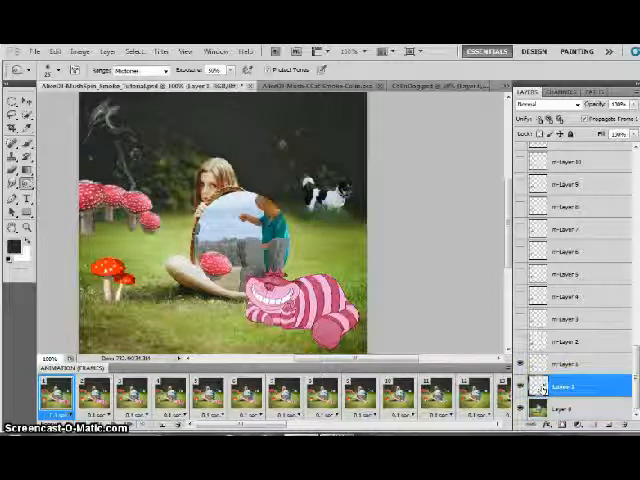
pyautogui.click(12, 184)
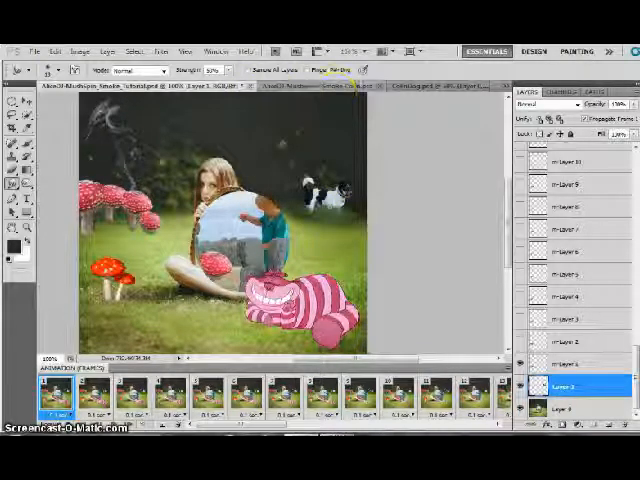
# Preview several animation frames to confirm the dog stays blended in each
pyautogui.click(36, 50)
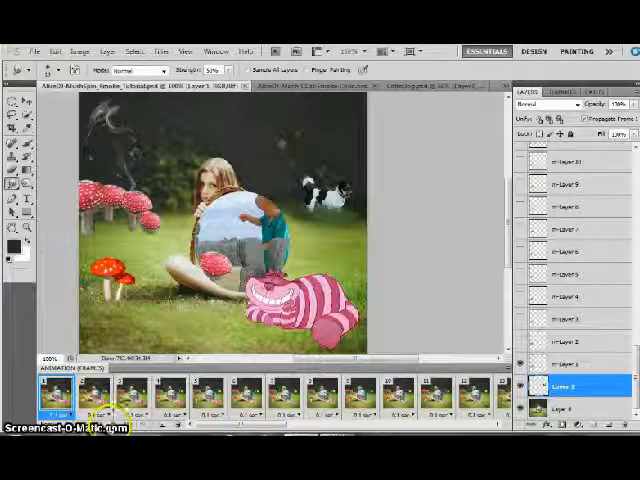
pyautogui.click(164, 396)
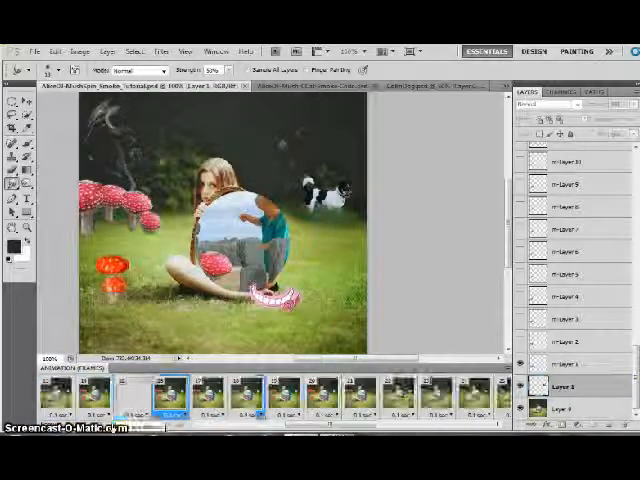
pyautogui.click(388, 390)
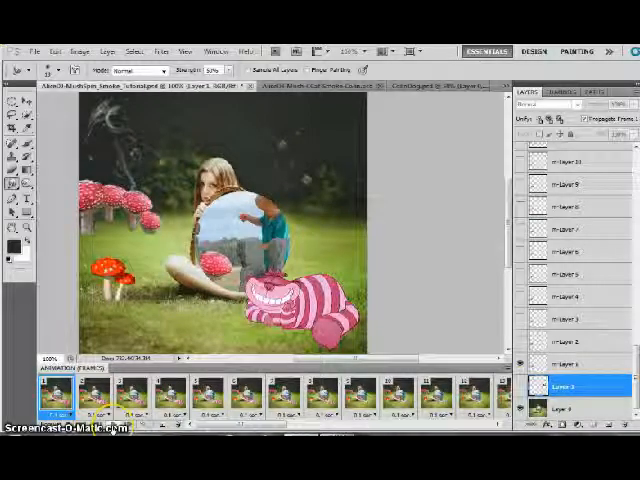
pyautogui.click(284, 392)
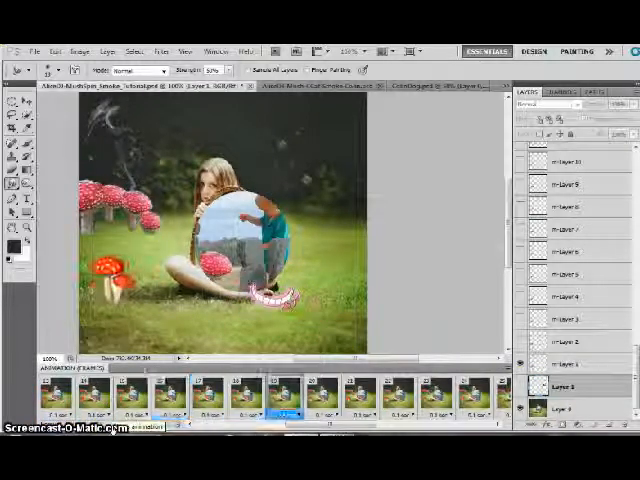